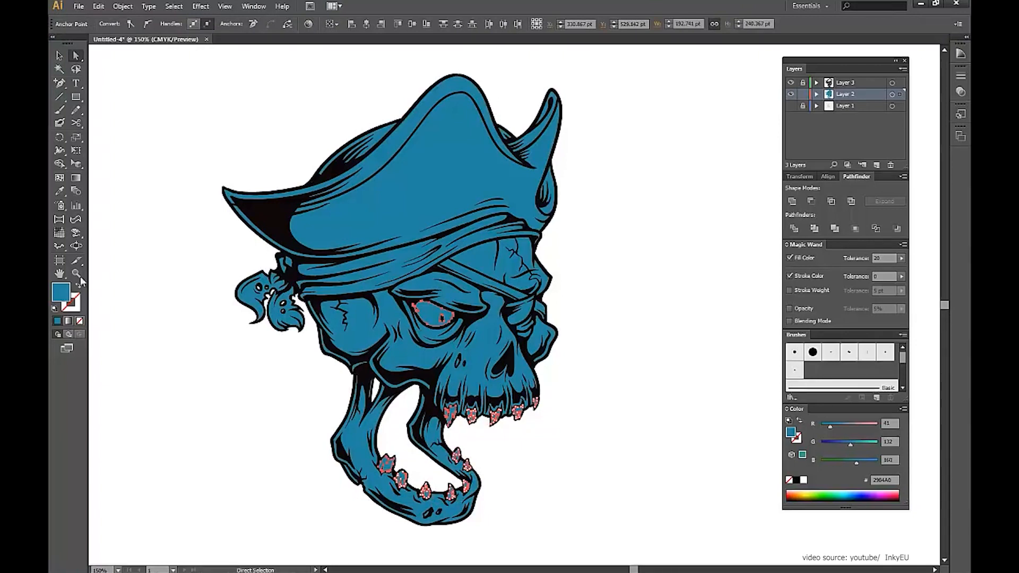
Step: Add the word SIMPLE as a text layer and move it above the logo centre
double_click(58, 292)
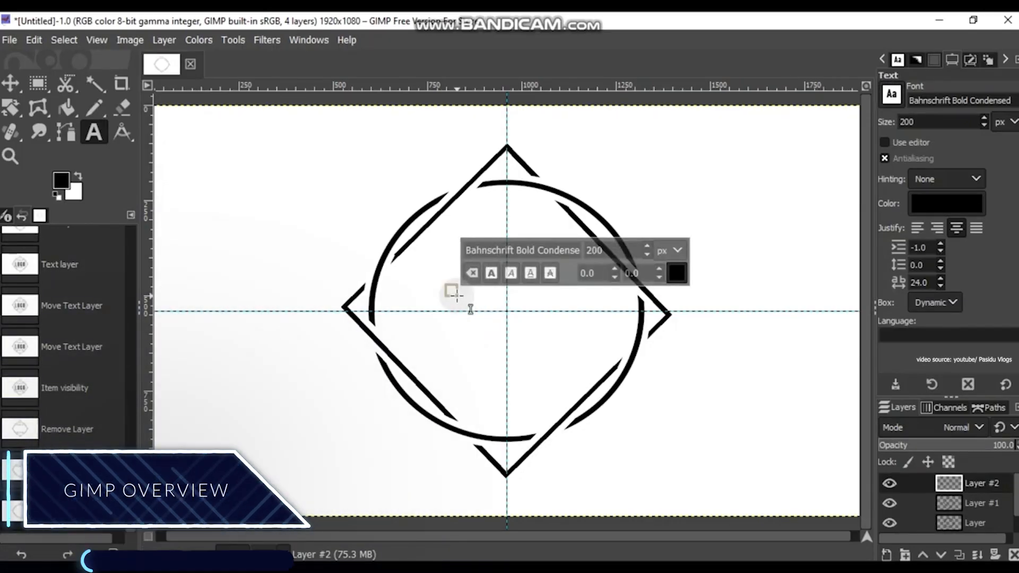
text(SIMPLE)
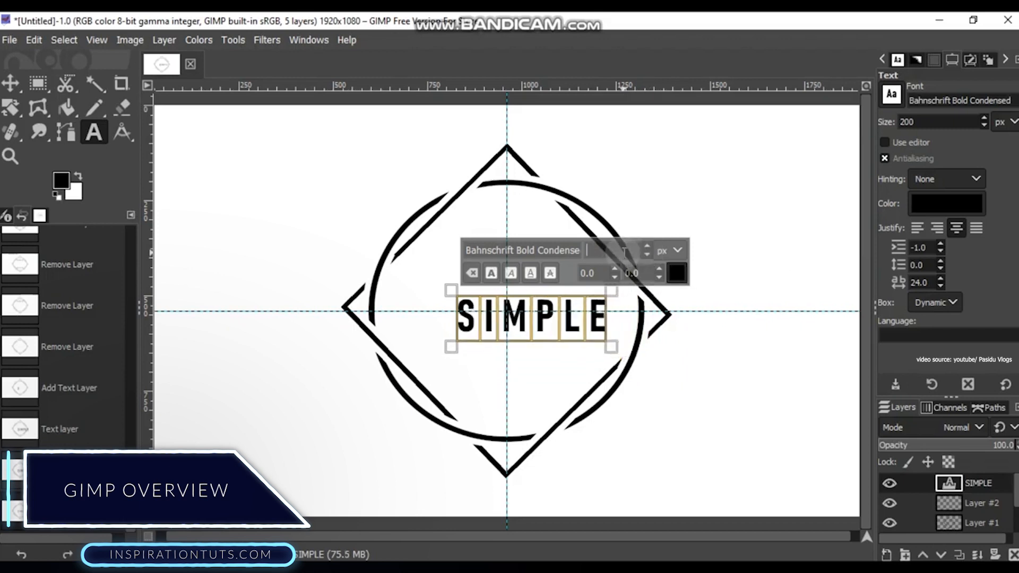
click(10, 83)
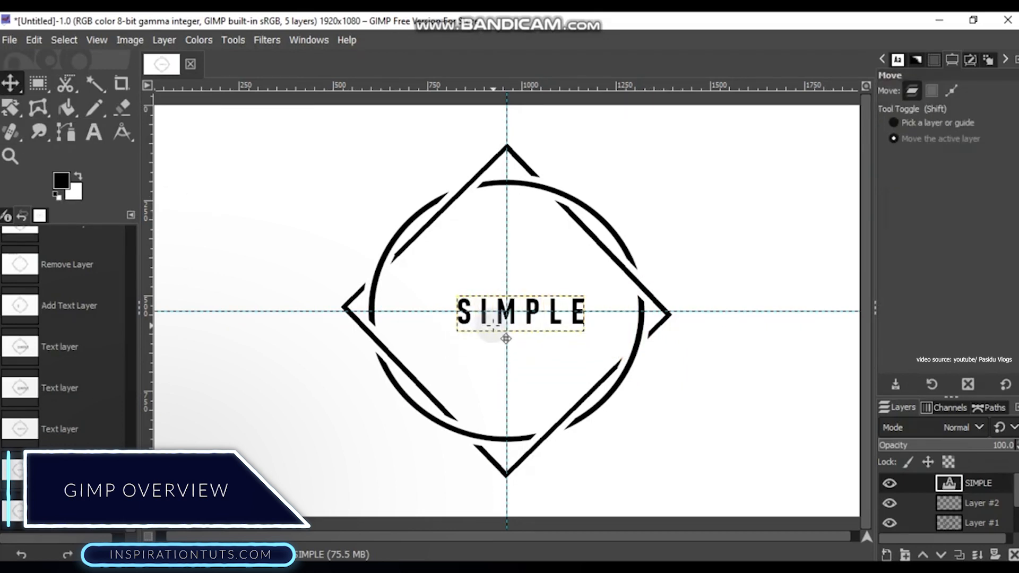
Step: Add a second text layer beneath SIMPLE reading GO in the taller font
click(94, 132)
text(LO)
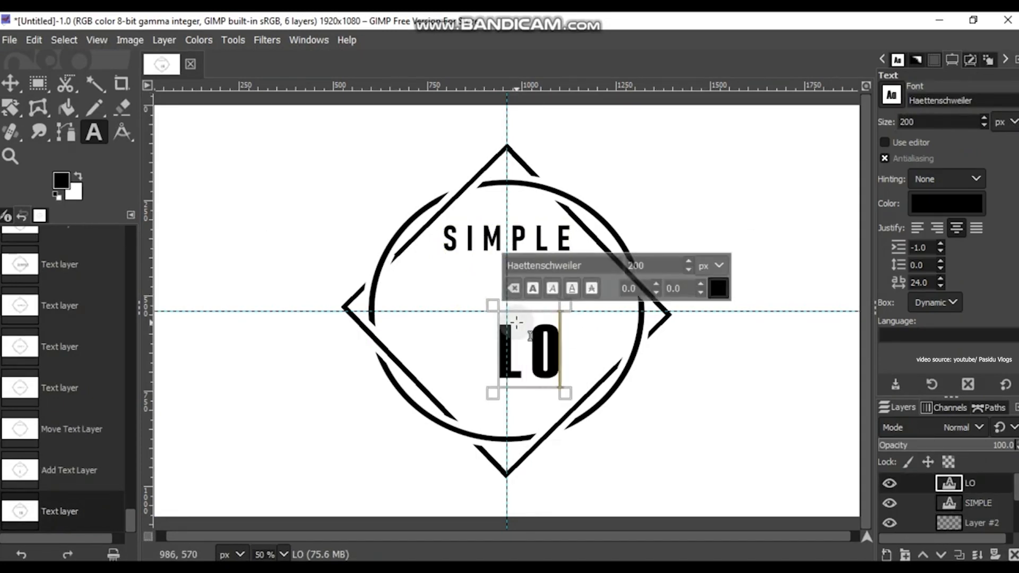
text(GO)
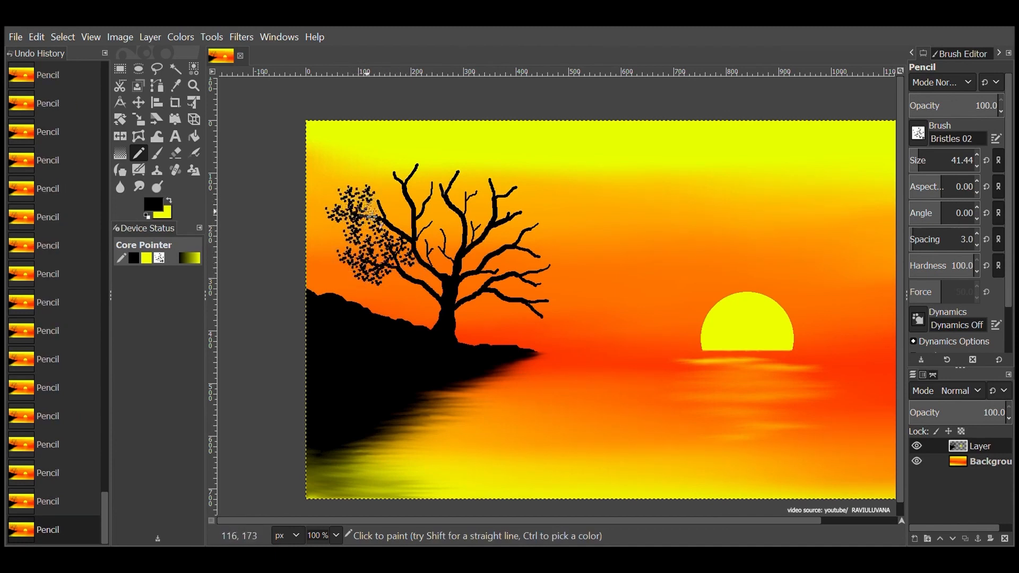
Step: Paint brown tree branches on the light blue canvas with the Paintbrush
click(390, 169)
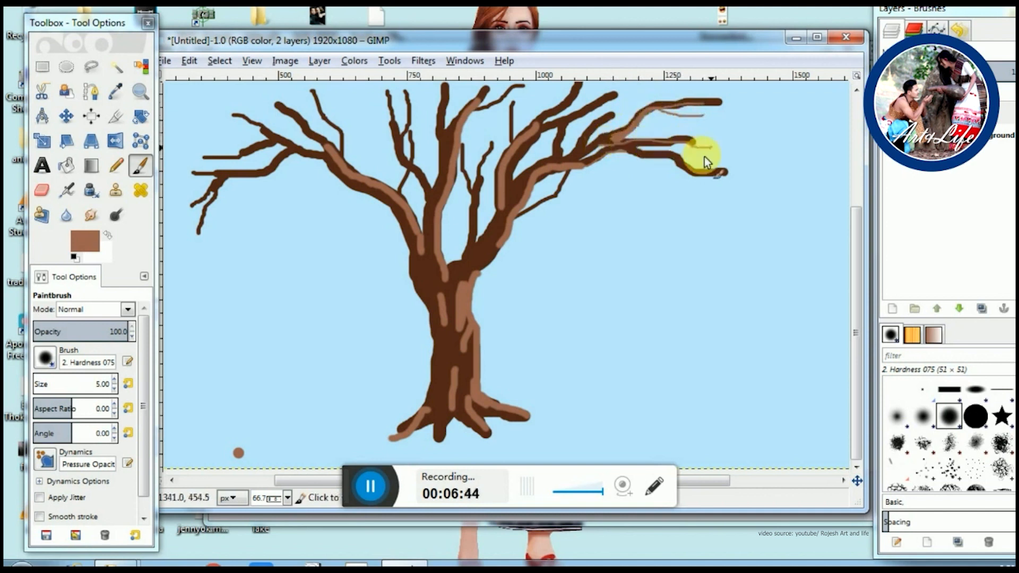
click(82, 237)
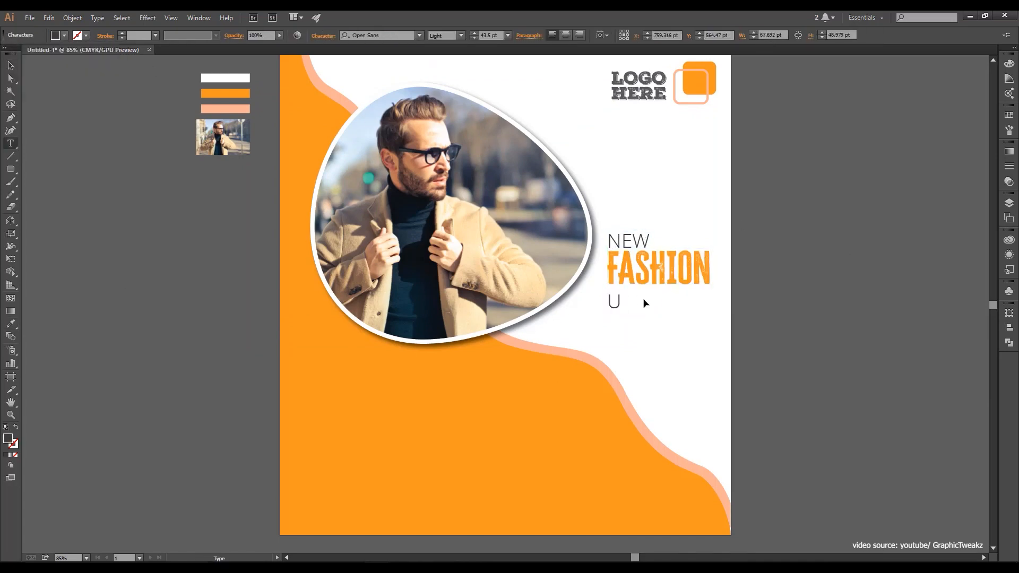
Step: Add the next text line 'P TO 40' below NEW FASHION on the poster
text(P TO 40)
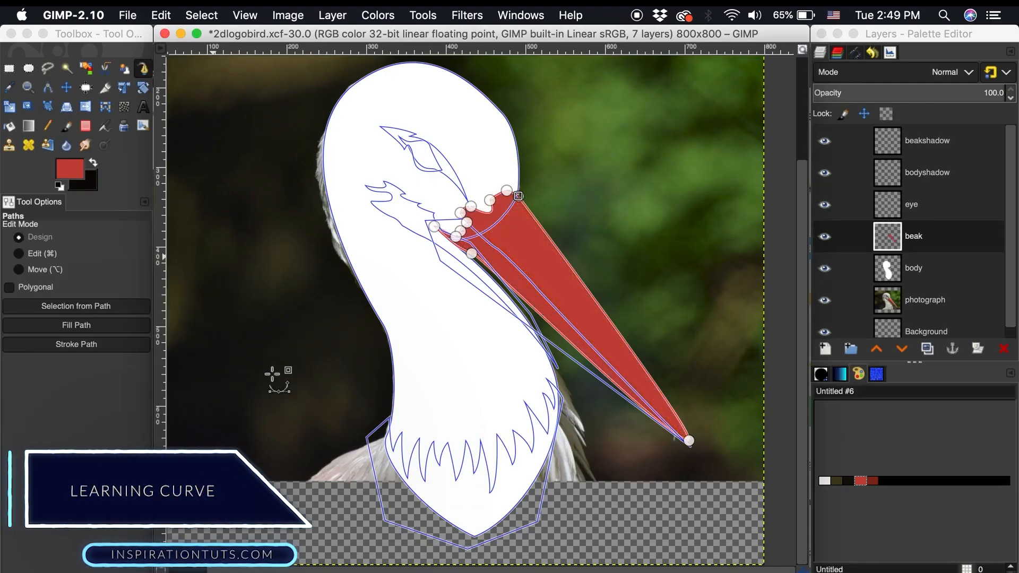
Step: Outline the stork's beak with paths and confirm the 12-step blend of the curves
click(913, 203)
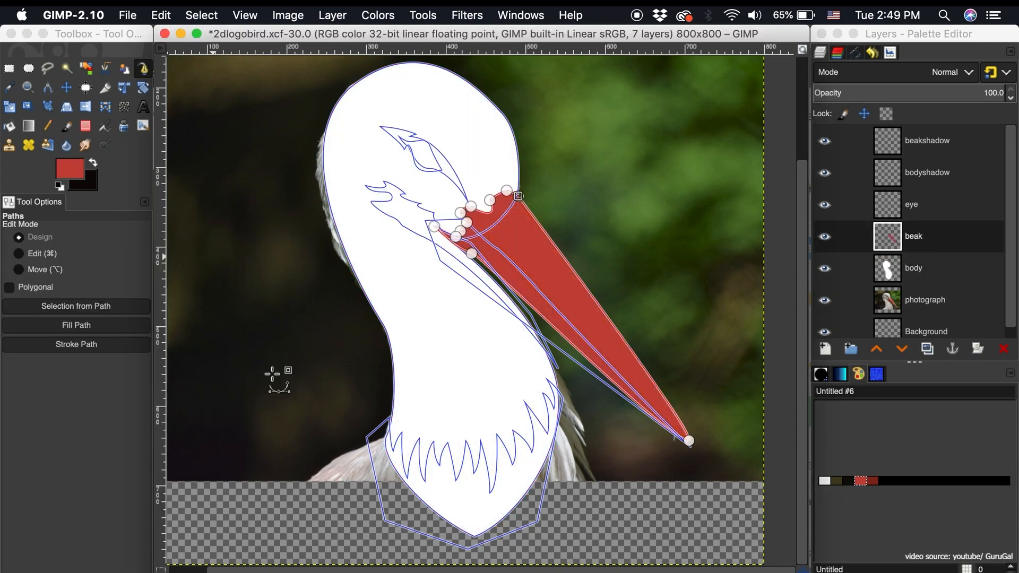
click(914, 204)
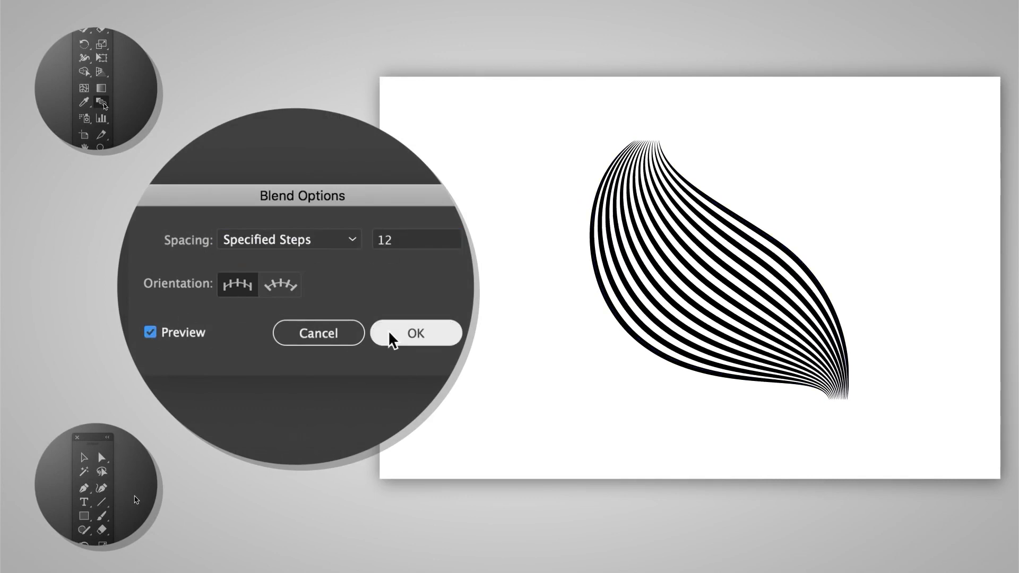
click(416, 332)
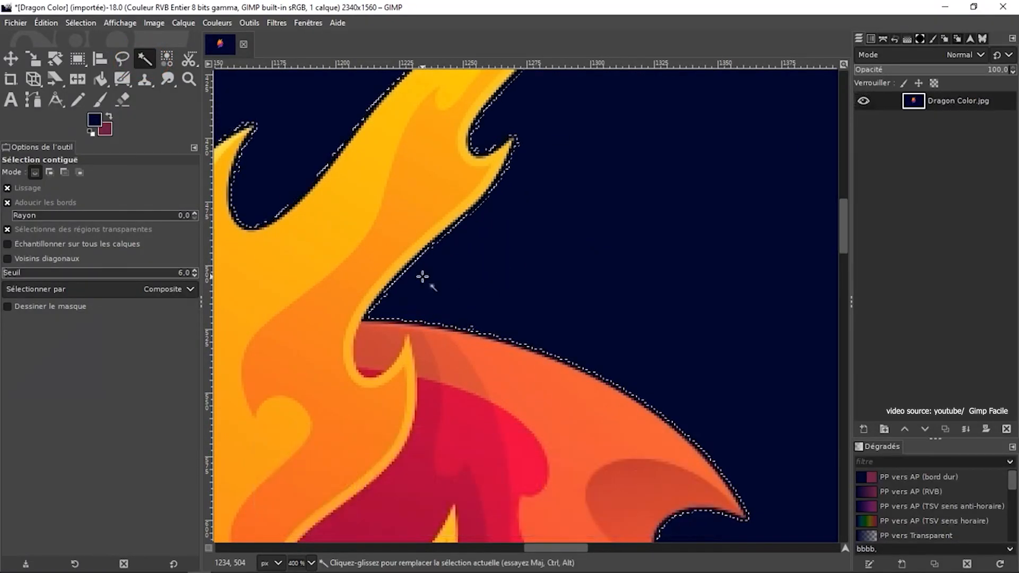
key(Delete)
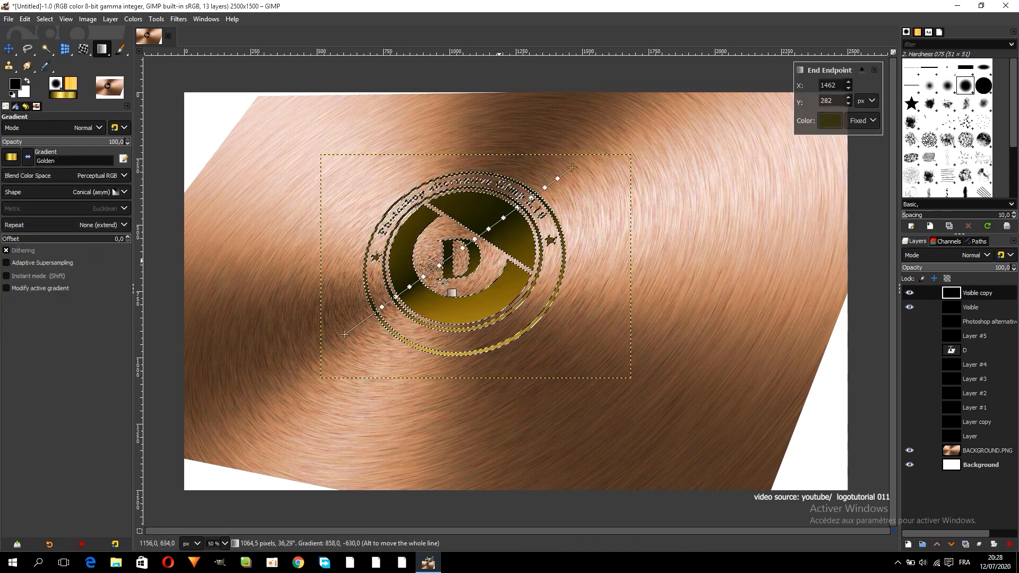
Step: Commit the golden gradient and add a fading long shadow to the emblem
click(9, 48)
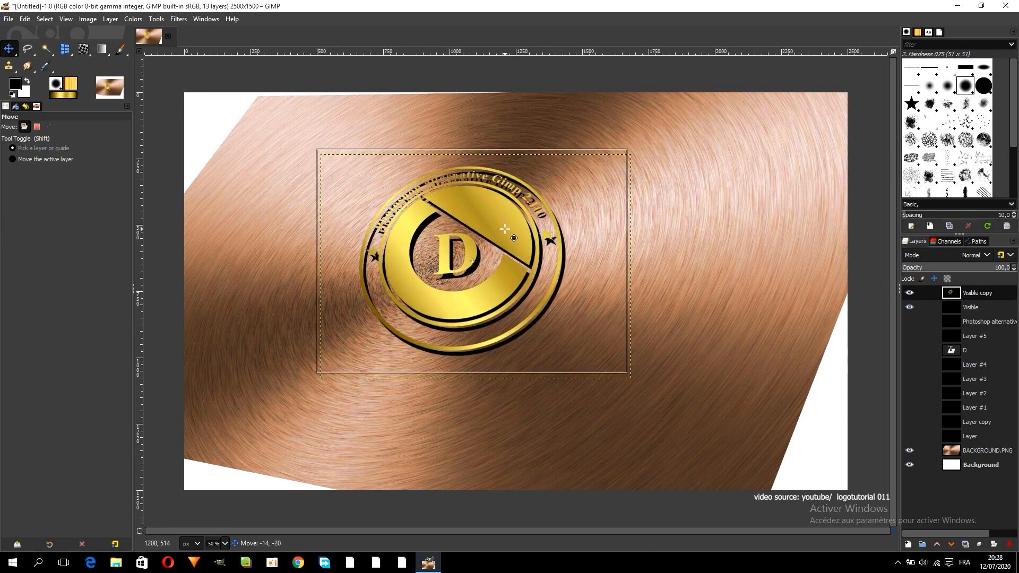
click(910, 293)
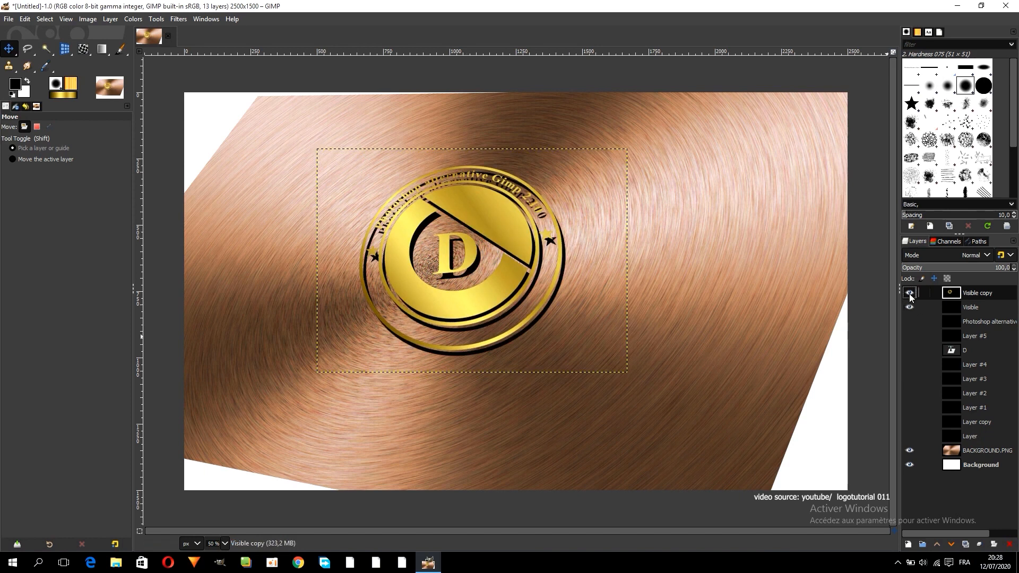
click(178, 18)
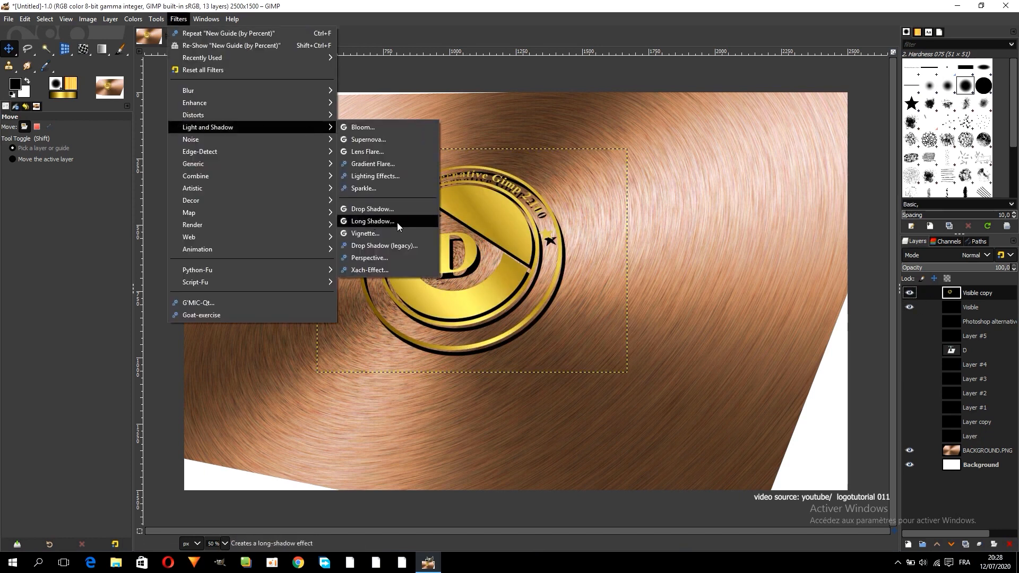
click(372, 221)
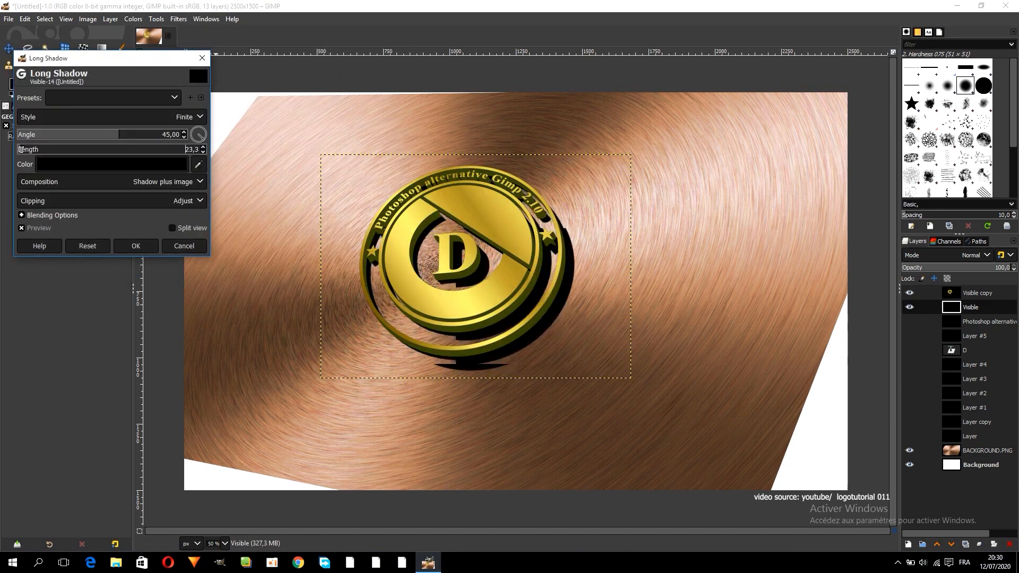
click(189, 117)
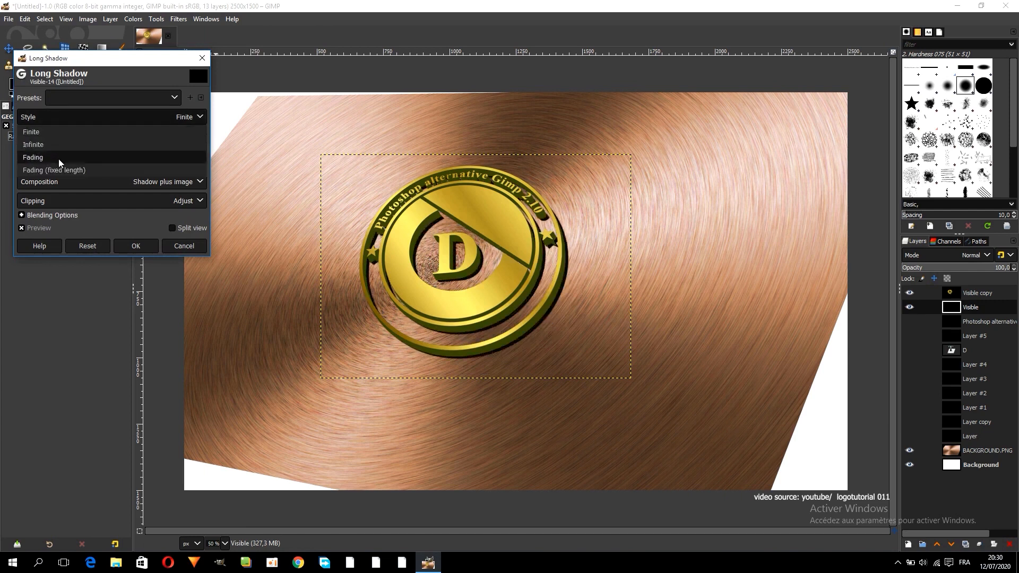
click(33, 158)
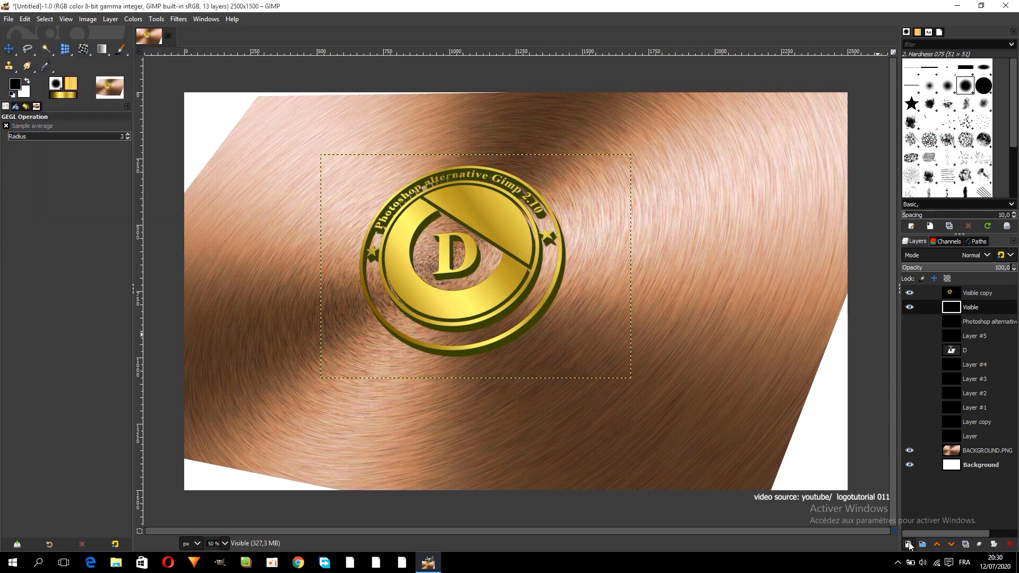
Step: Choose Drop Shadow from Light and Shadow filters for the emblem layer
click(910, 308)
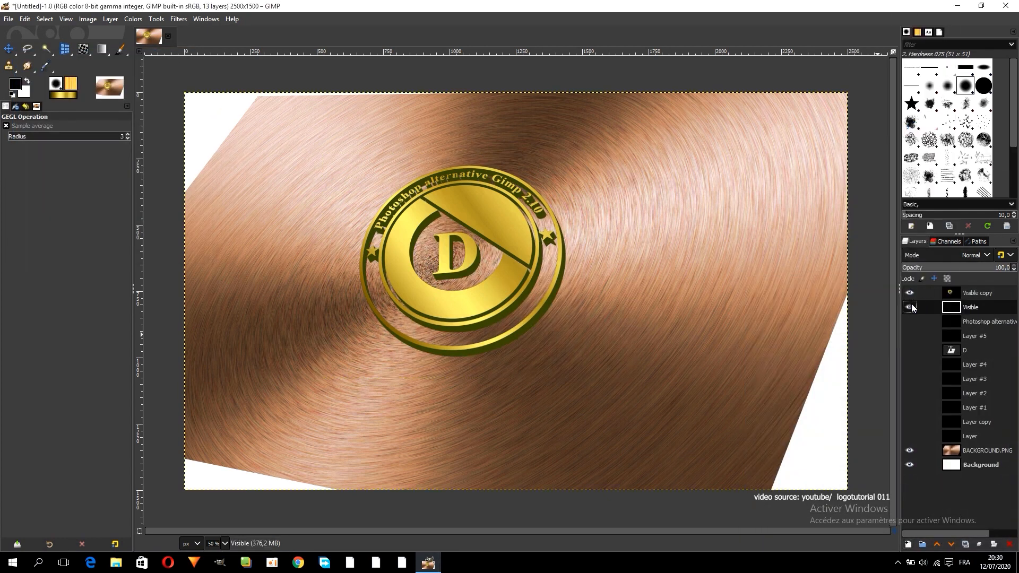
click(178, 18)
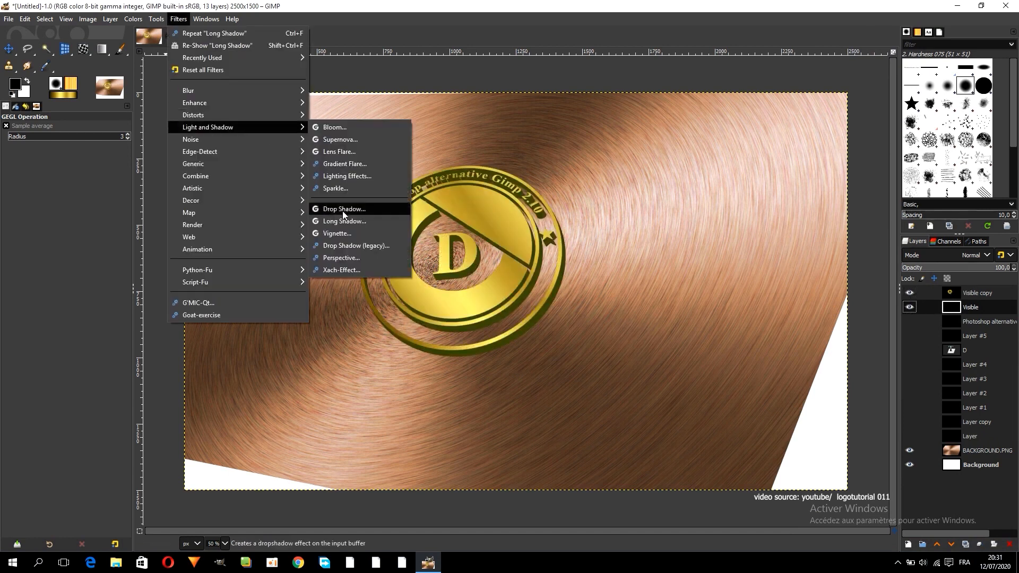
click(344, 221)
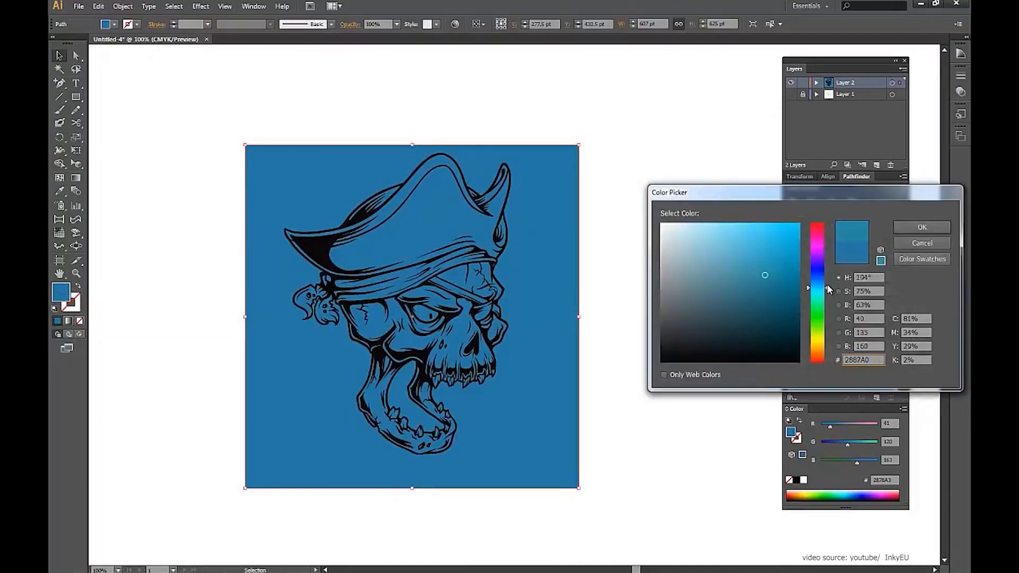
Step: Confirm the blue fill, then pick yellow for the skull's teeth and eyes
click(922, 227)
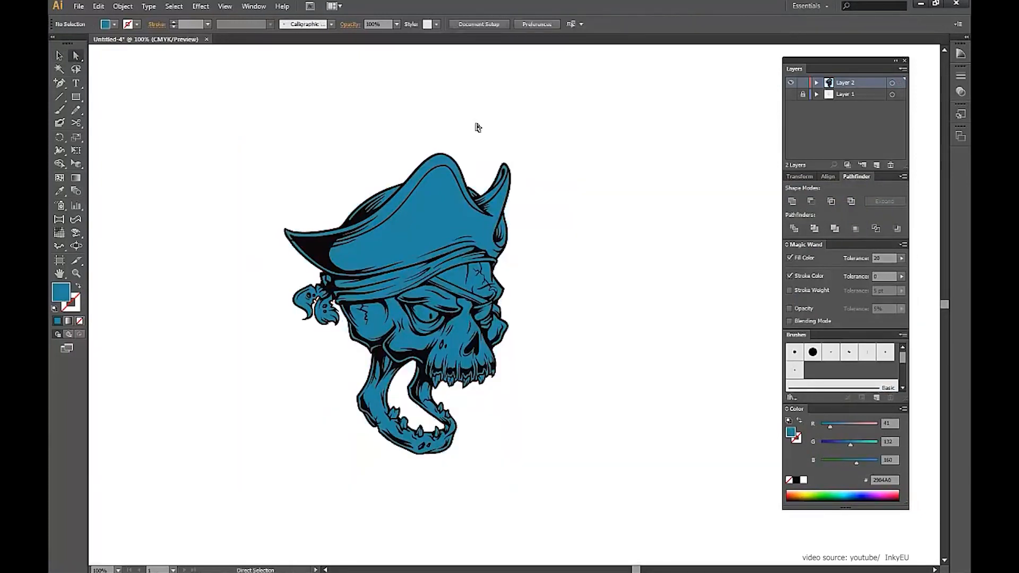
right_click(445, 315)
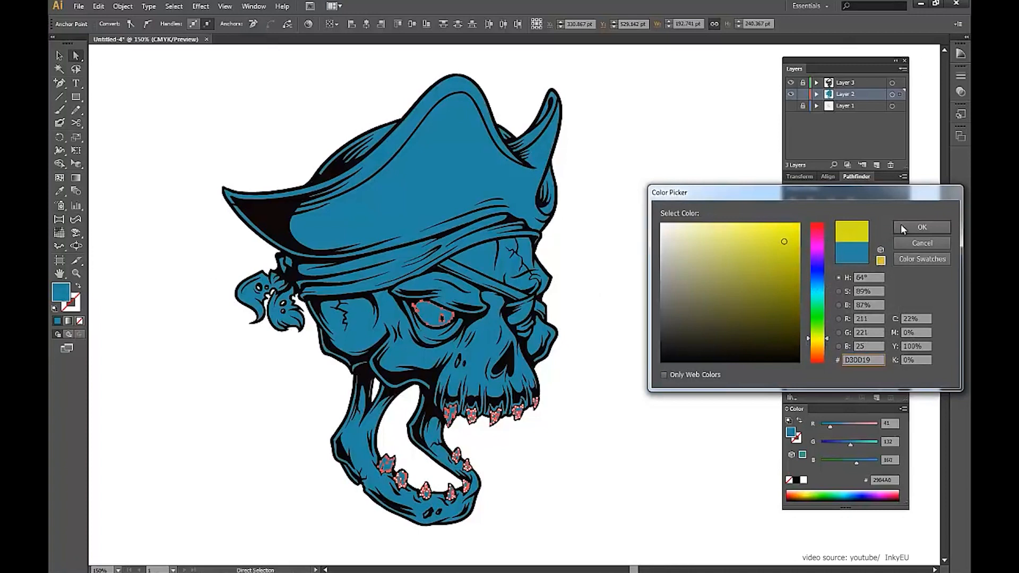
click(922, 227)
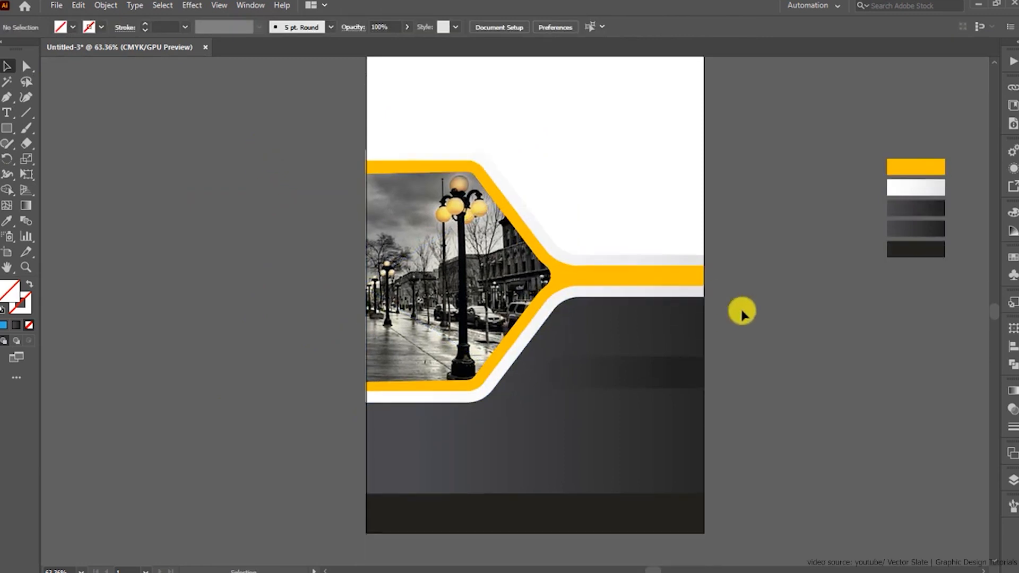
Step: Place the yellow HEADLINE text on the brochure and make it italic
click(549, 28)
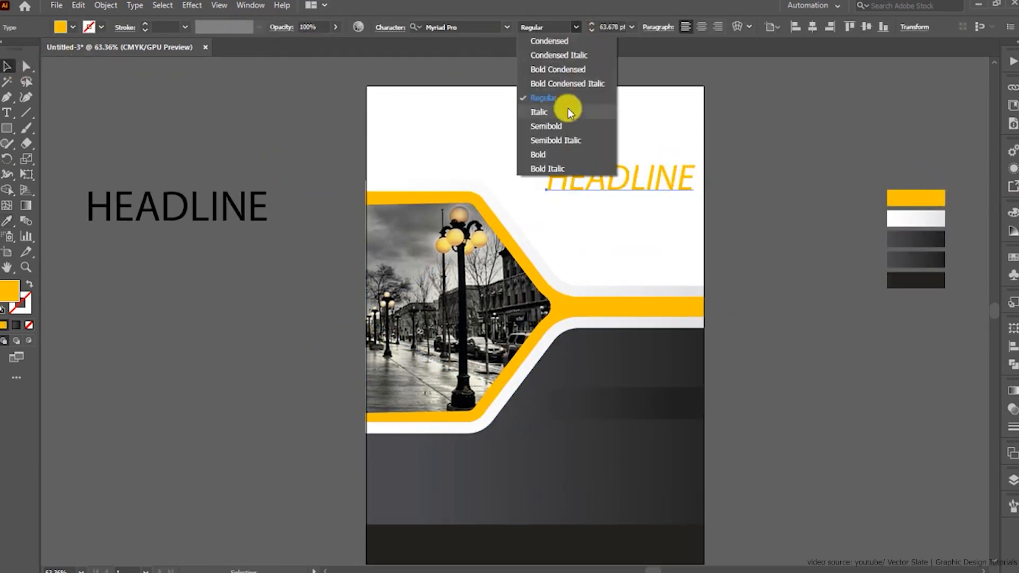
click(537, 154)
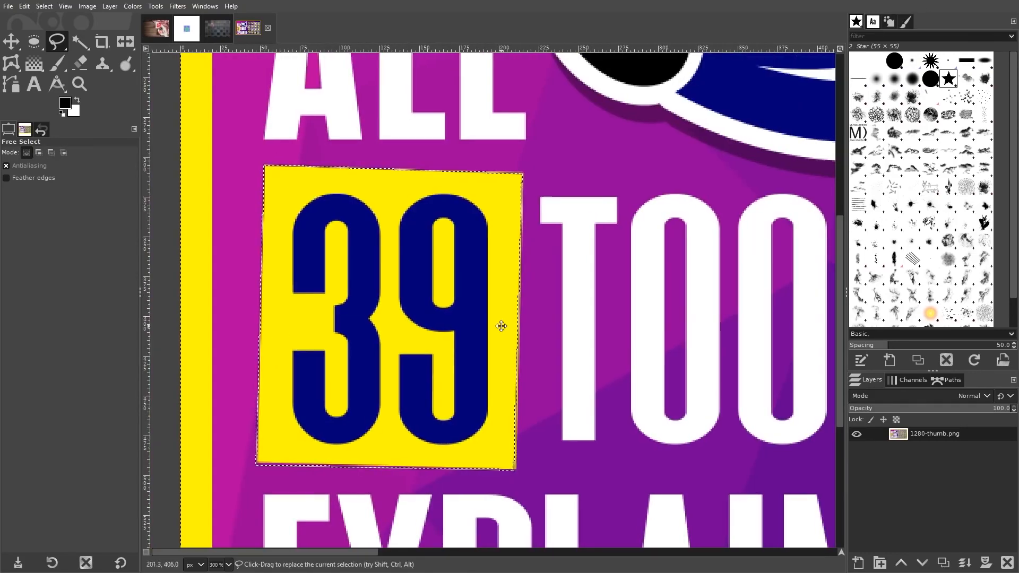
Step: Select the yellow 39 box with the Free Select tool
click(56, 41)
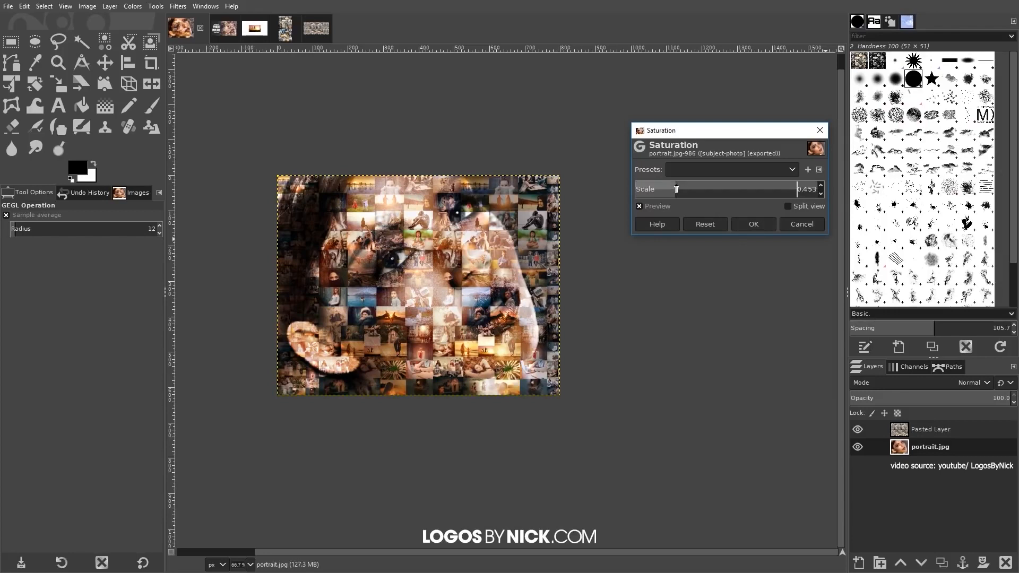
Step: Apply saturation scale of about 0.453 to mute the mosaic portrait
click(752, 224)
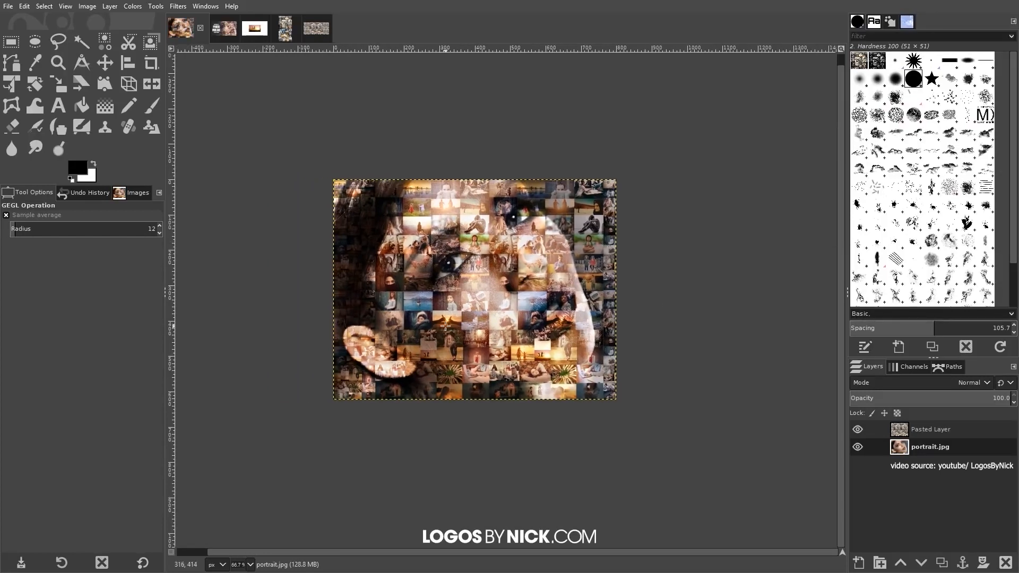
scroll(down, 3)
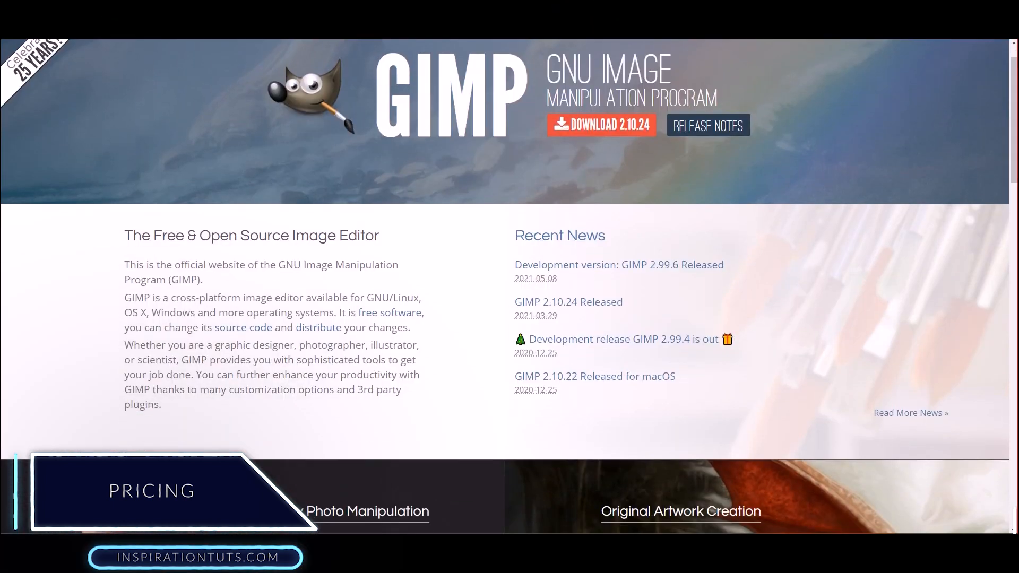
Step: Scroll the gimp.org home page and go to the Download page
scroll(down, 3)
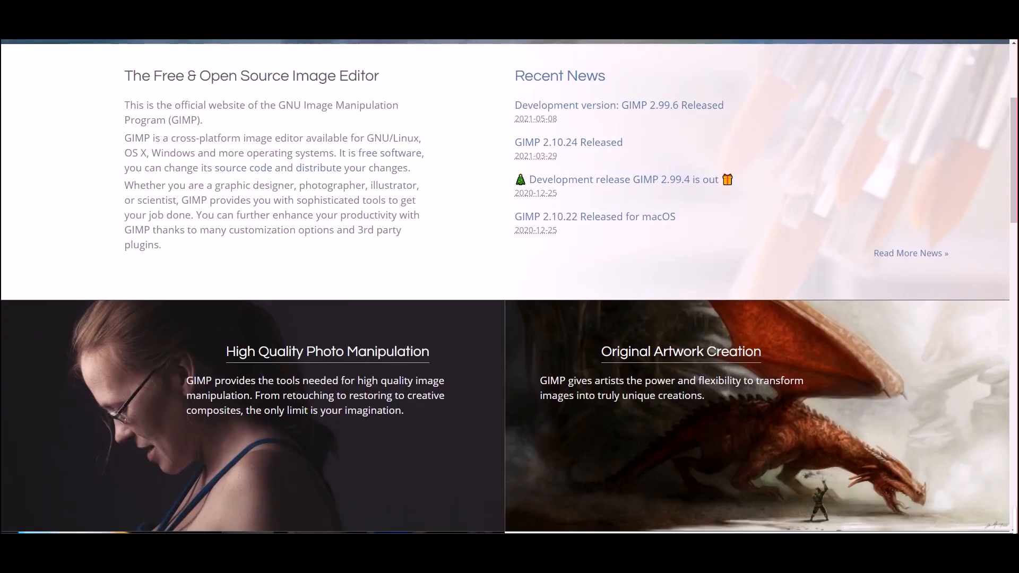
scroll(down, 3)
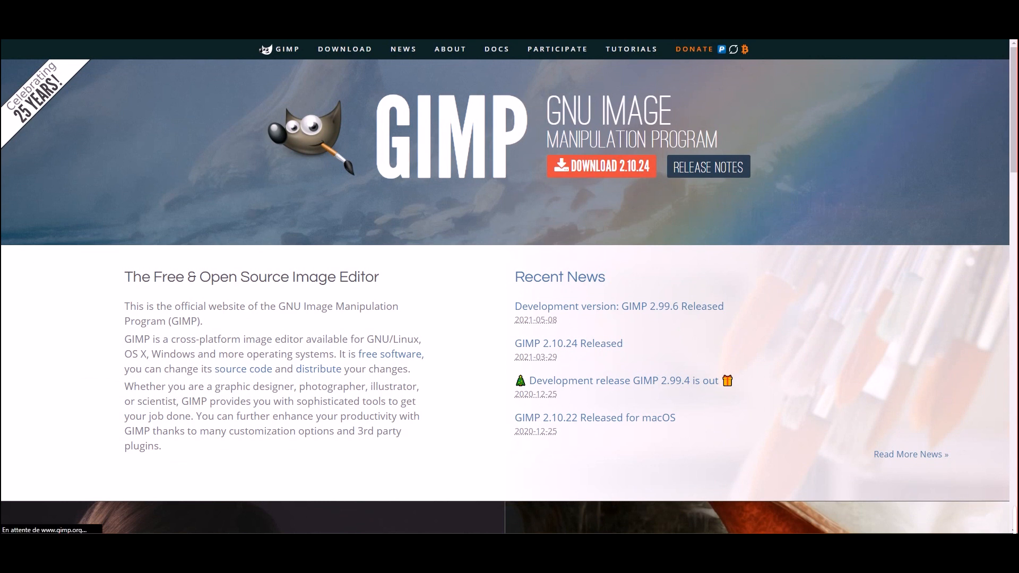
click(601, 166)
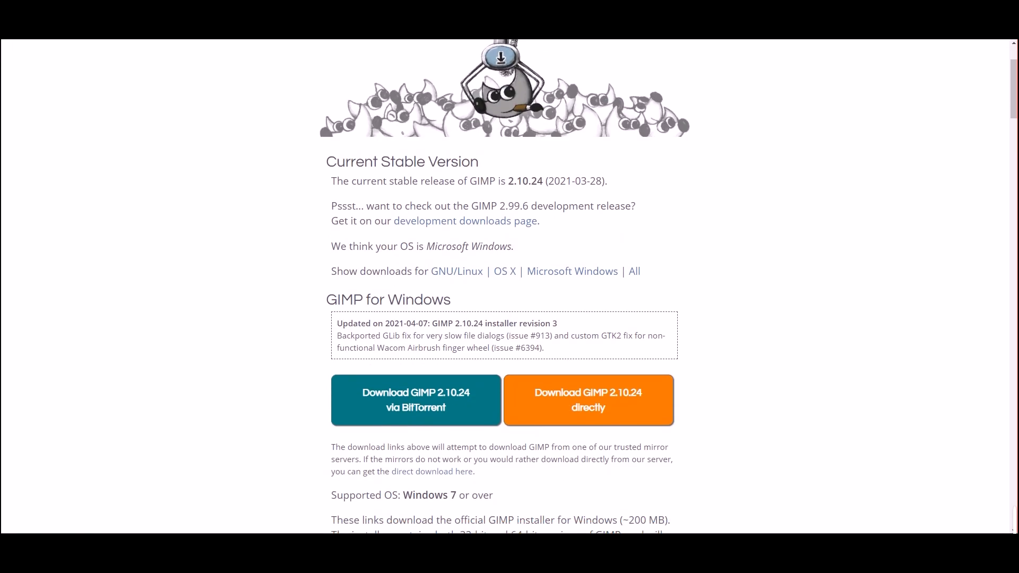
Step: Scroll the GIMP 2.10.24 download page down to the user manual languages
scroll(down, 3)
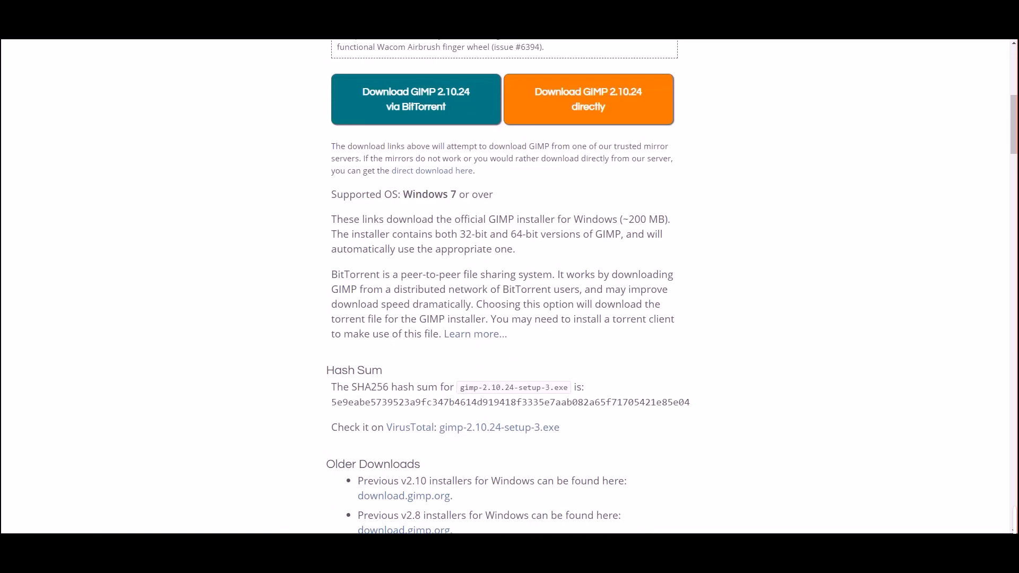
scroll(down, 3)
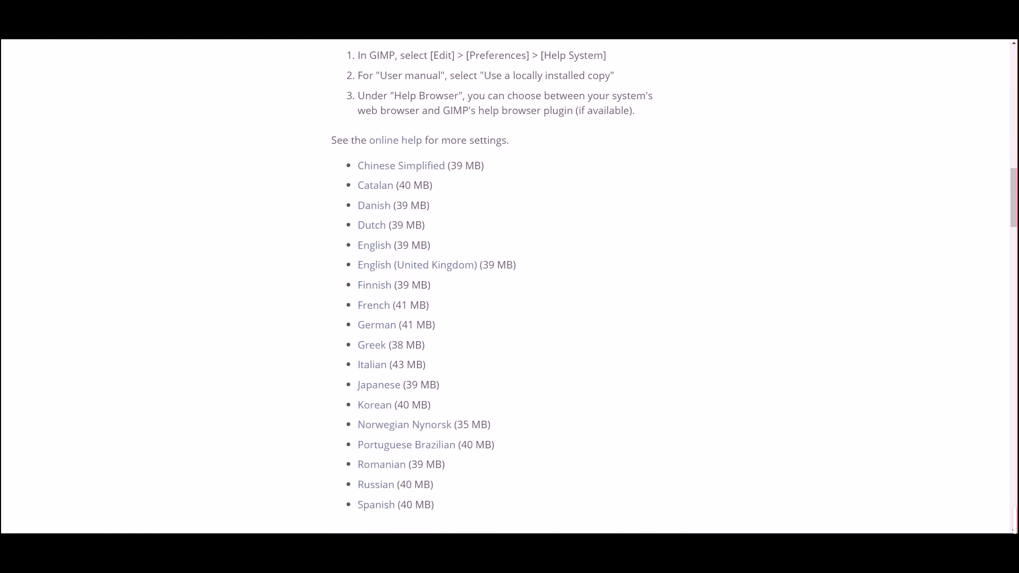
scroll(down, 3)
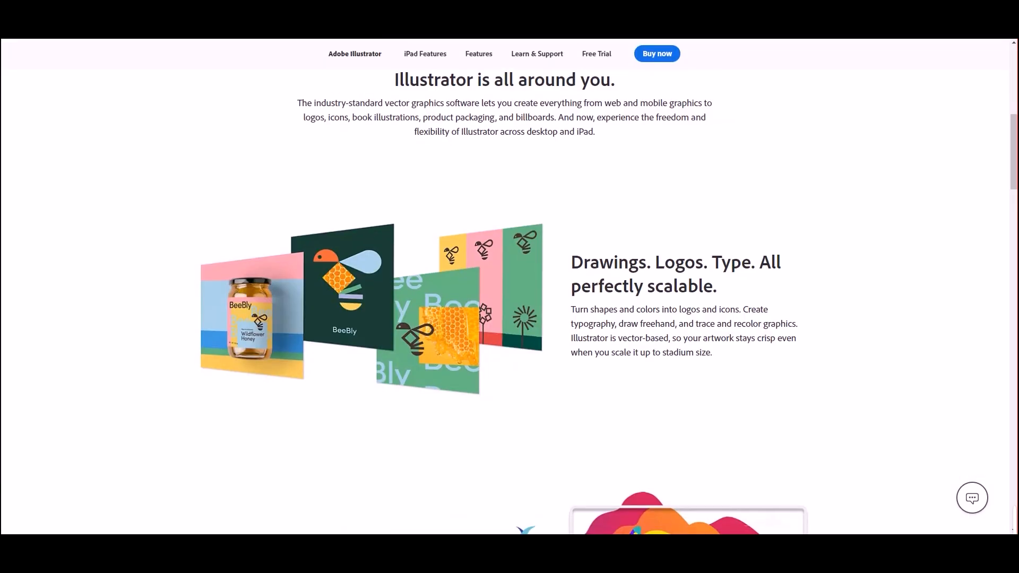
Step: Dismiss the regional site prompt and choose Buy now on the Illustrator plan card to reach checkout
scroll(up, 3)
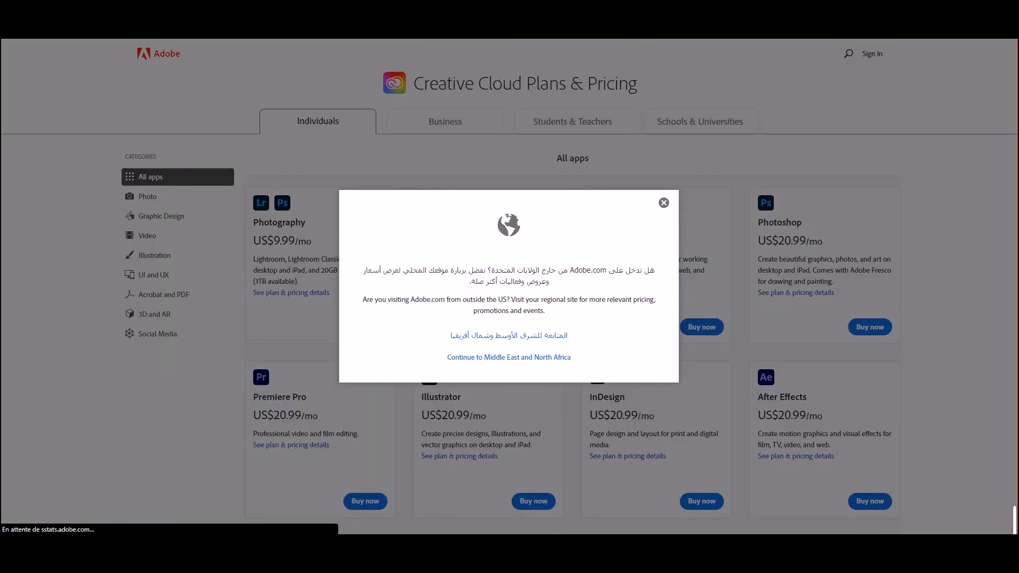
click(662, 203)
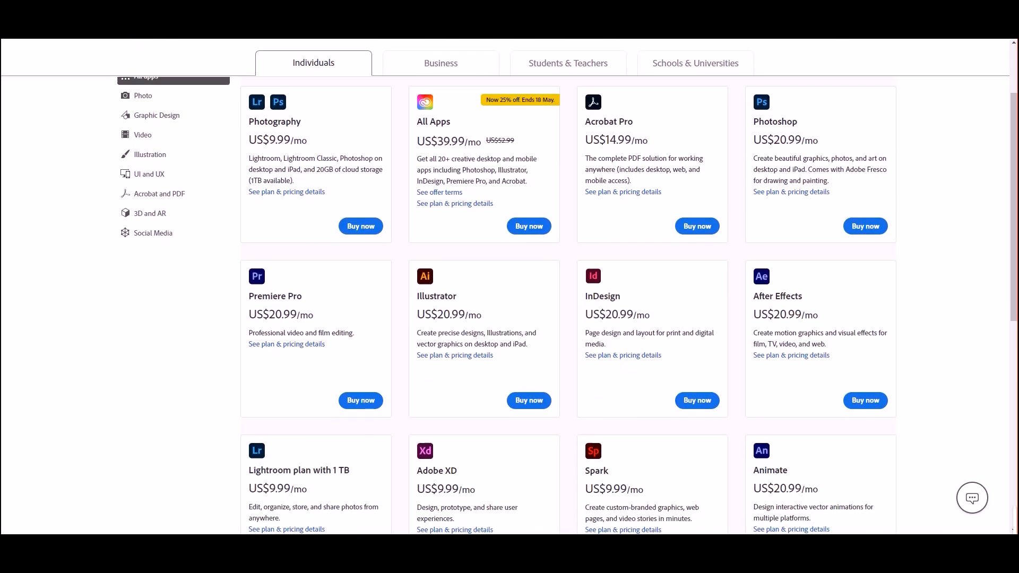
click(529, 400)
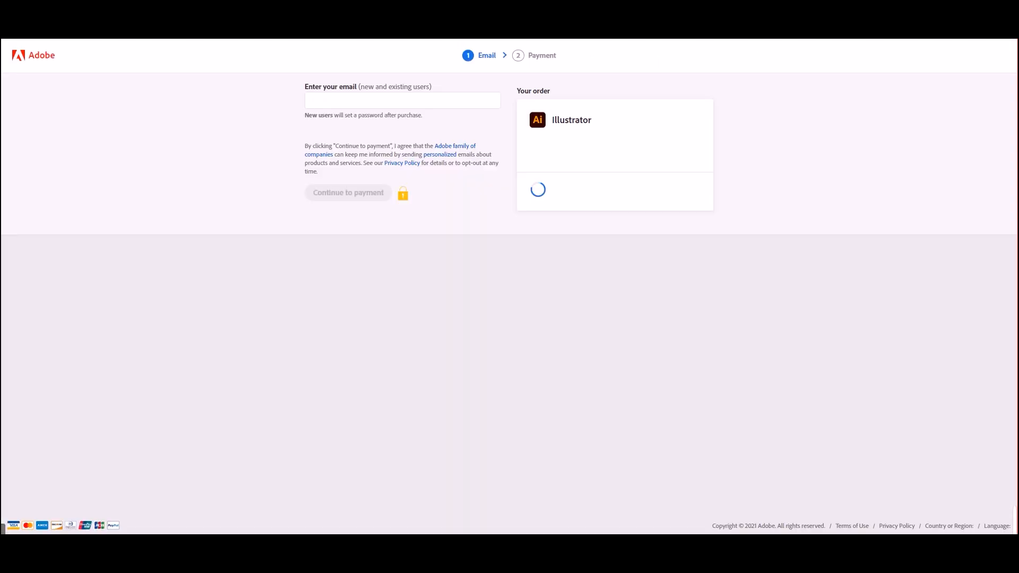